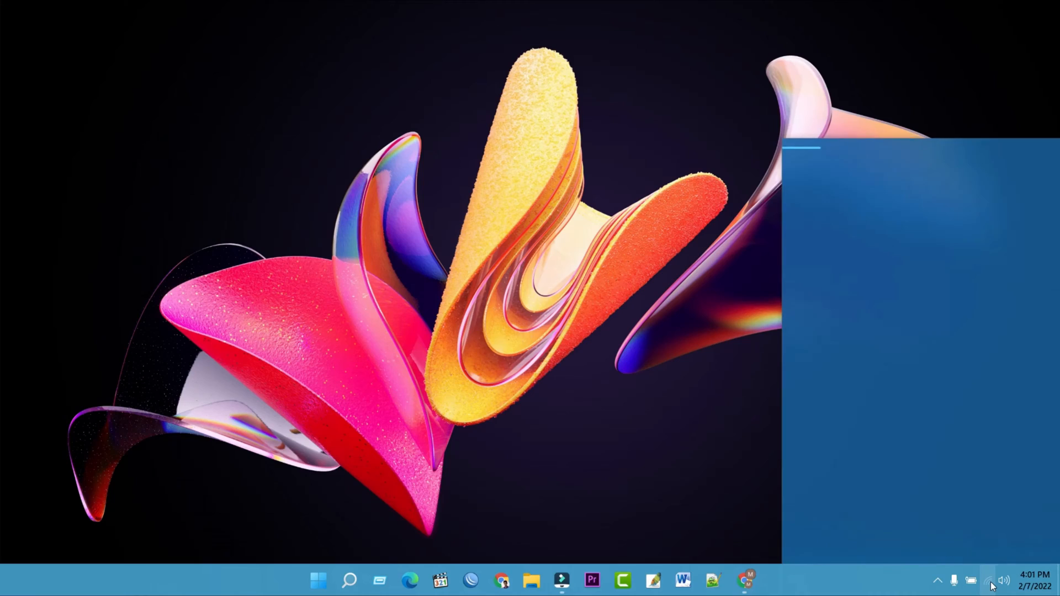
# - Open the Windows 11 Wi-Fi quick settings panel listing available networks
pyautogui.click(784, 171)
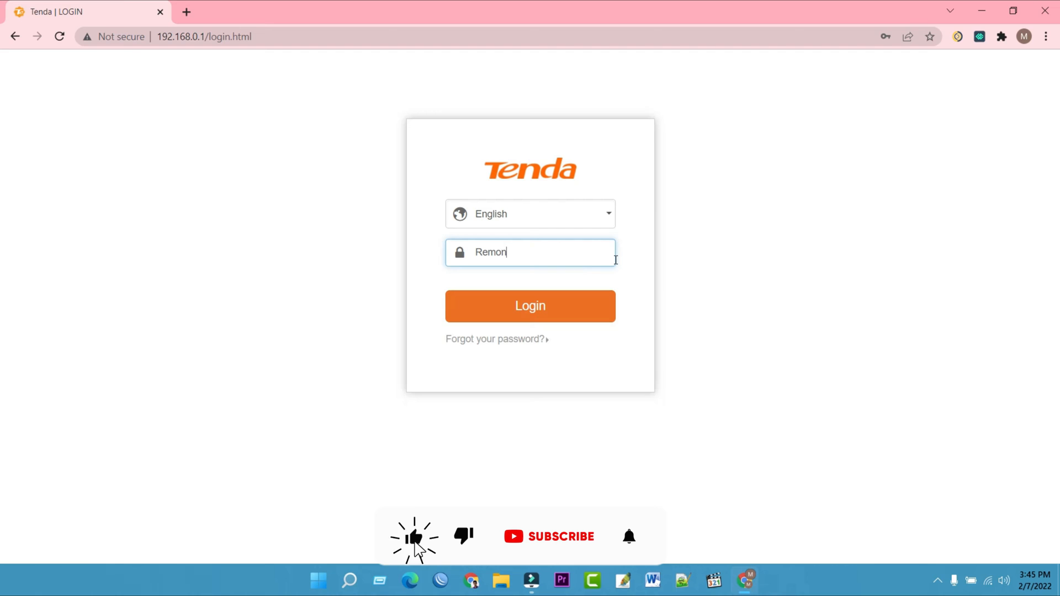
# - Log in to the Tenda router at 192.168.0.1 with the router password
pyautogui.click(530, 305)
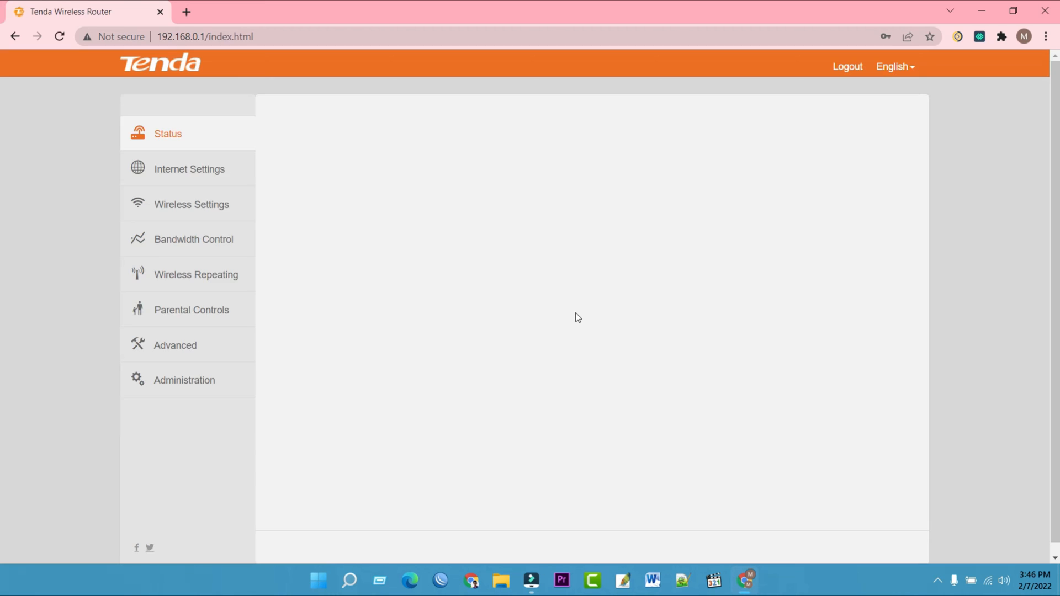
# - Check the current firmware version V12.01.01.41_multi under Administration > Device Management
pyautogui.click(184, 380)
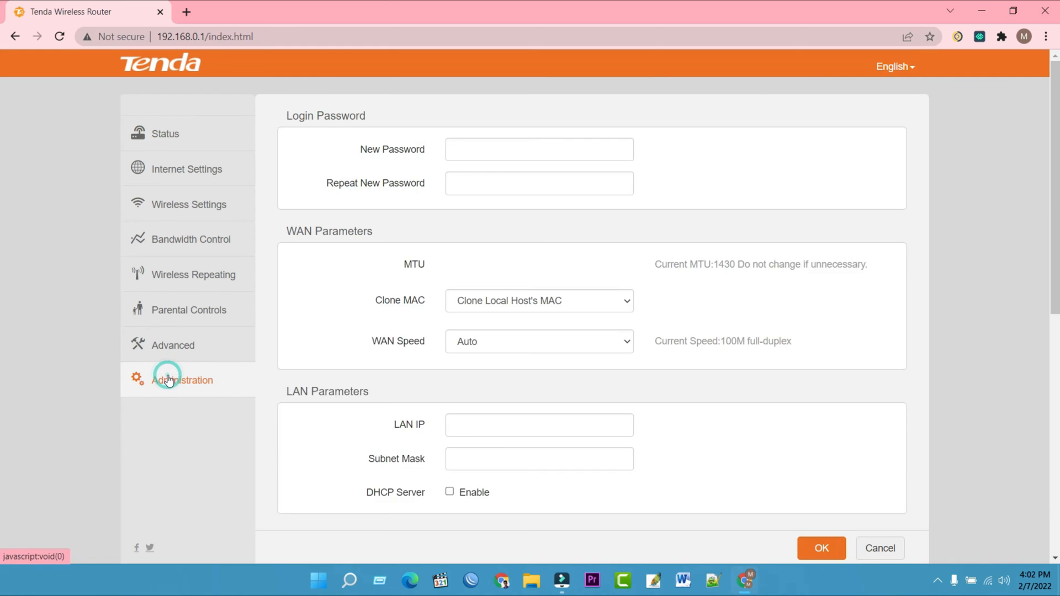
pyautogui.scroll(-3)
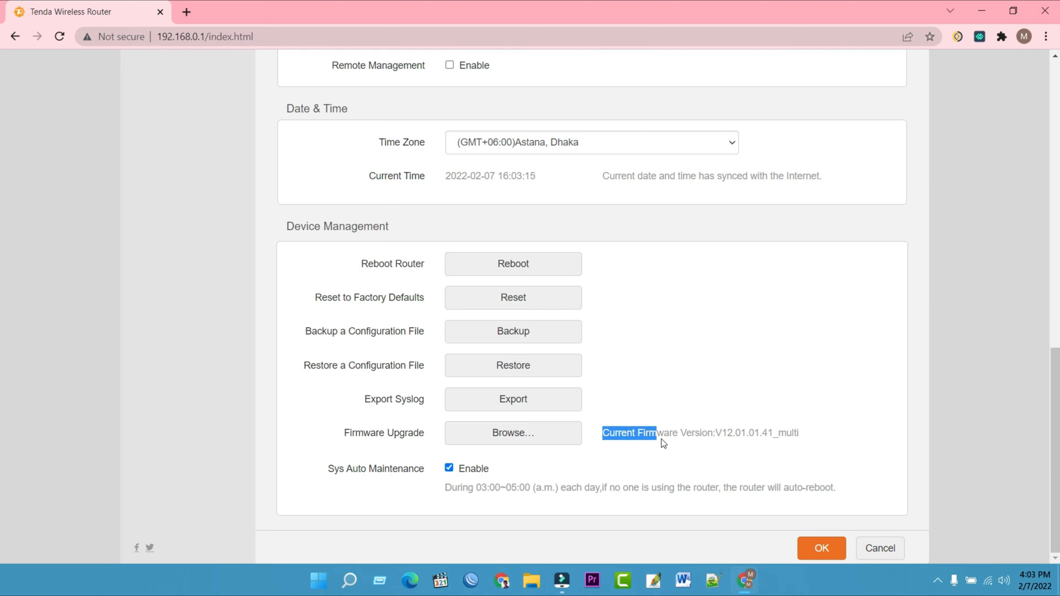
pyautogui.click(186, 12)
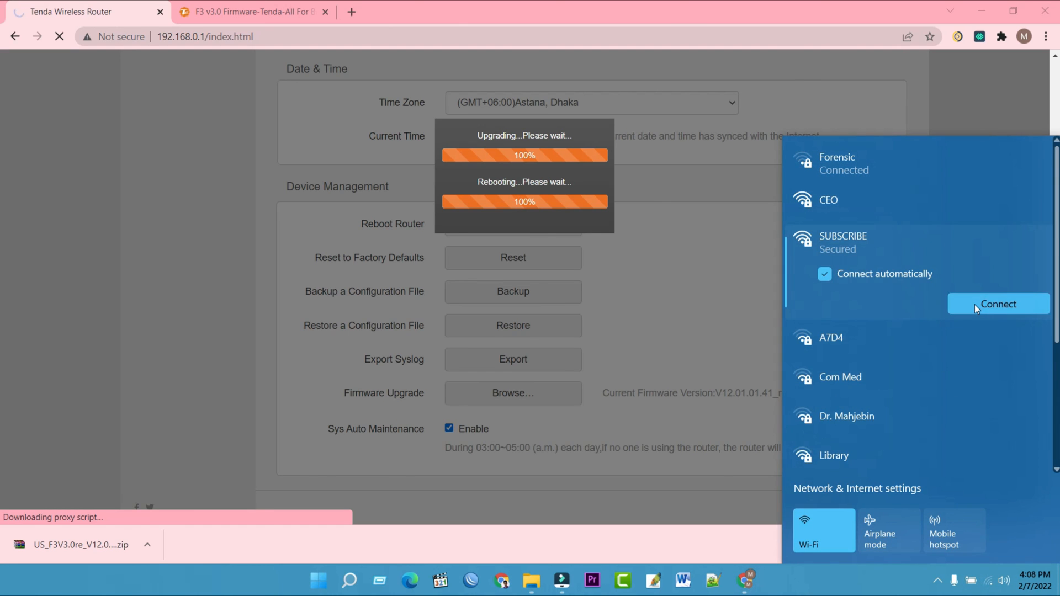
# - Connect the PC to the SUBSCRIBE Wi-Fi network after the router restarts
pyautogui.click(998, 304)
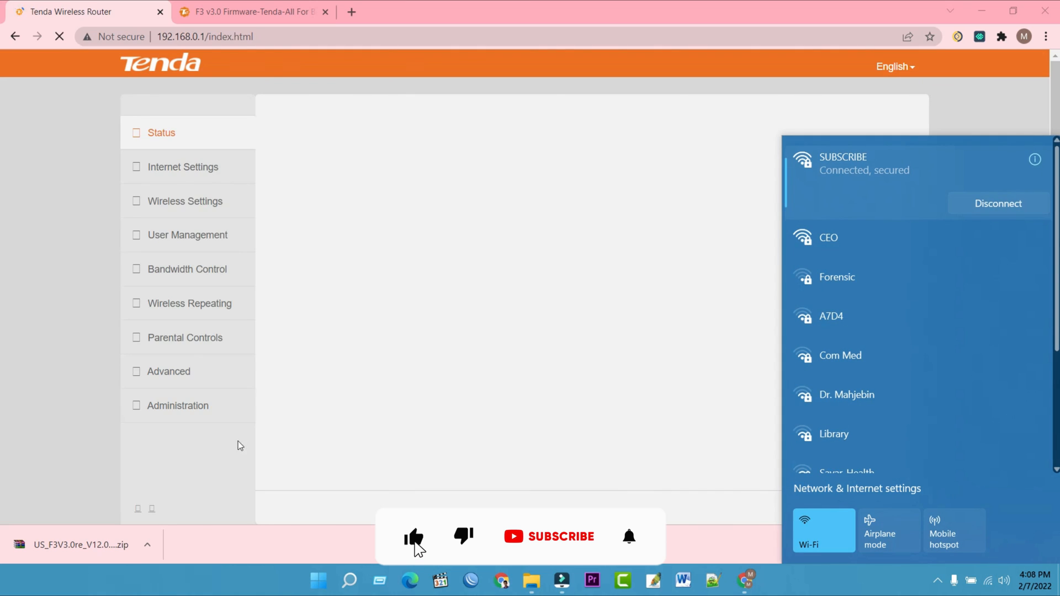